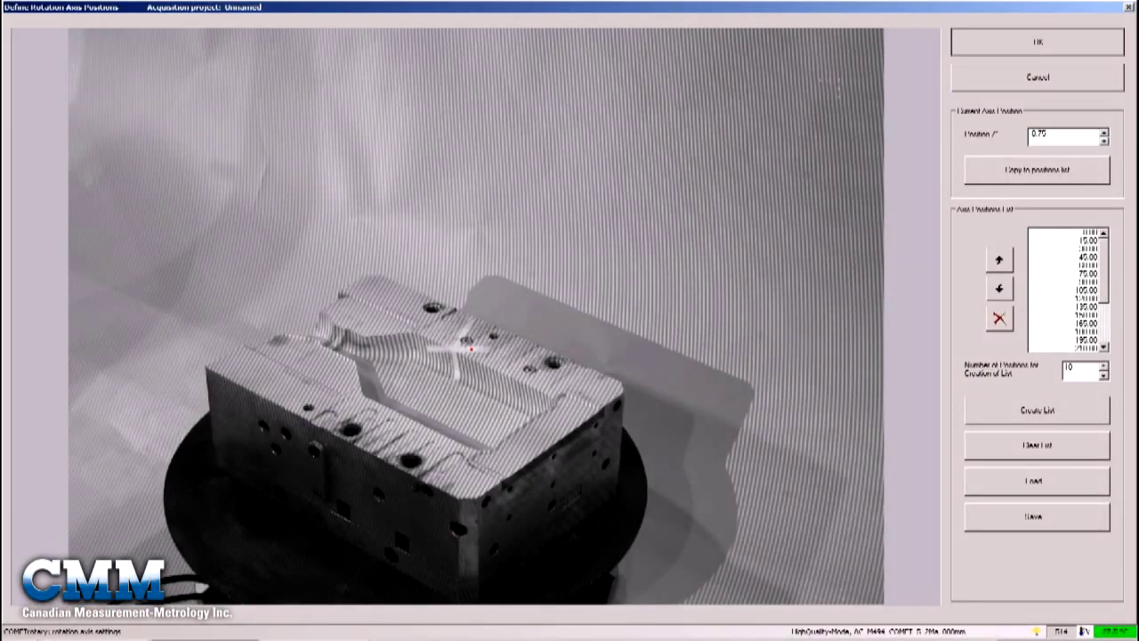
Step: Confirm the rotary table position list in the Define Rotation Axis Positions dialog
left_click(1036, 41)
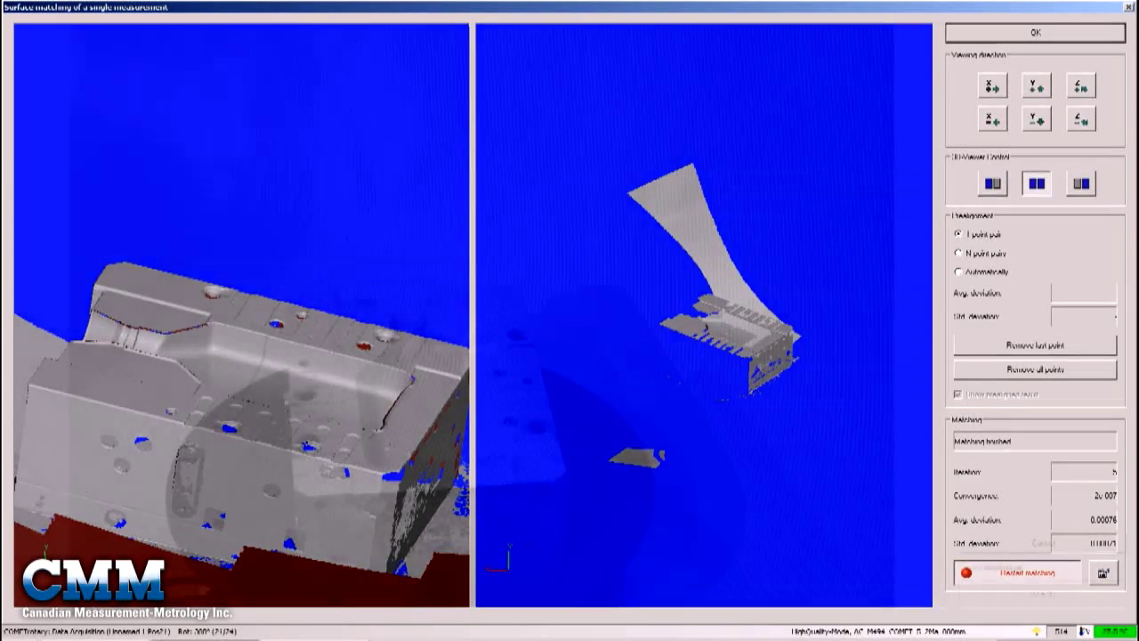
Step: Run surface matching on the new scan patch and accept its converged alignment
left_click(1036, 32)
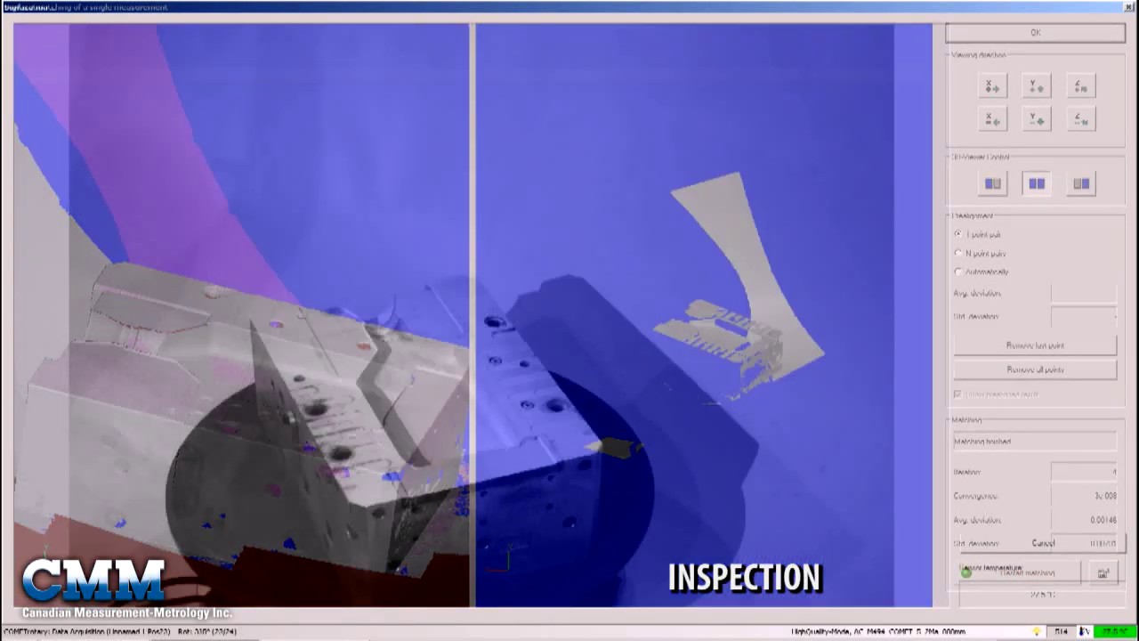
left_click(1036, 32)
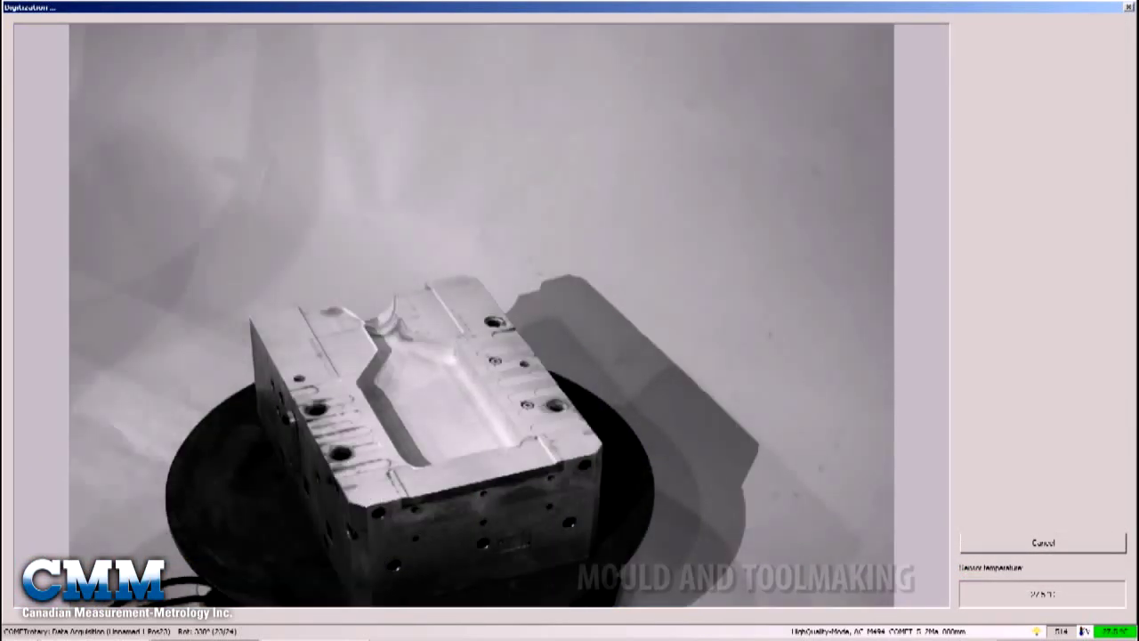